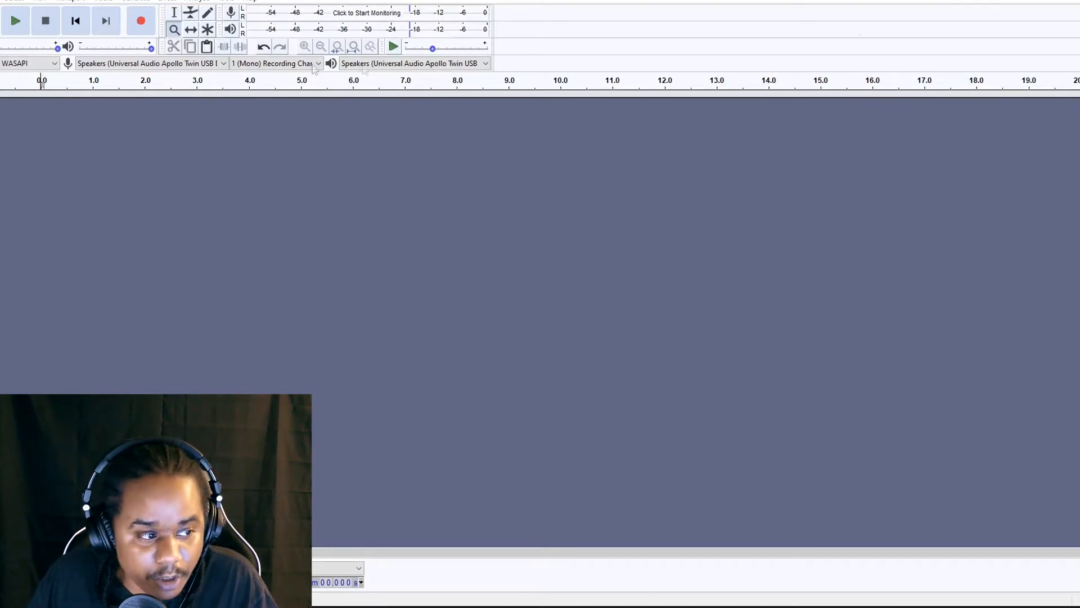
- Record the playing sample onto a new mono track, about 12 seconds long
{"action": "left_click", "coordinate": [141, 20]}
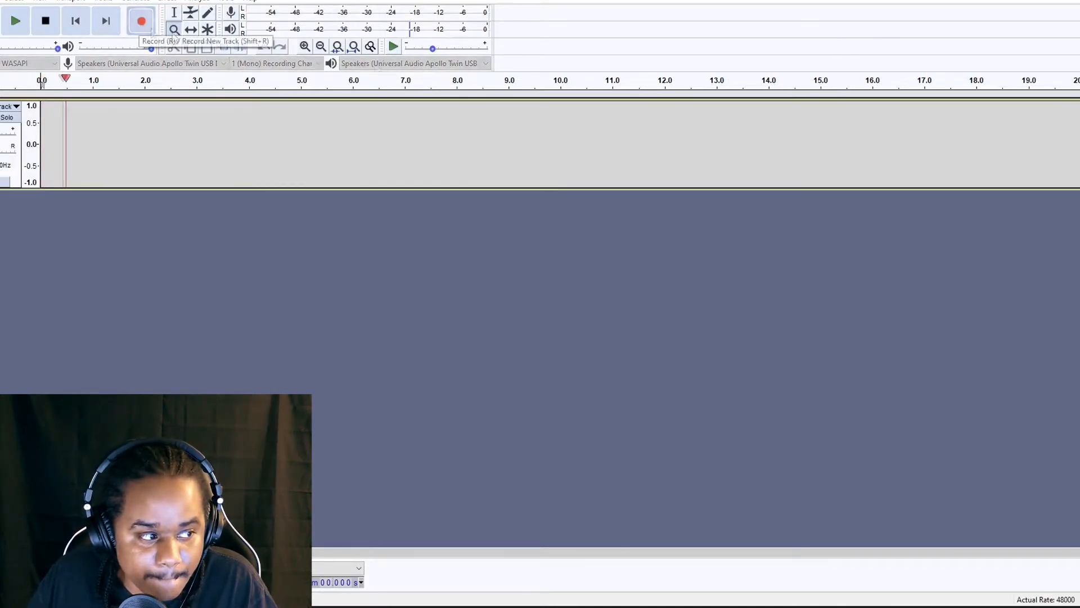
{"action": "left_click", "coordinate": [141, 20]}
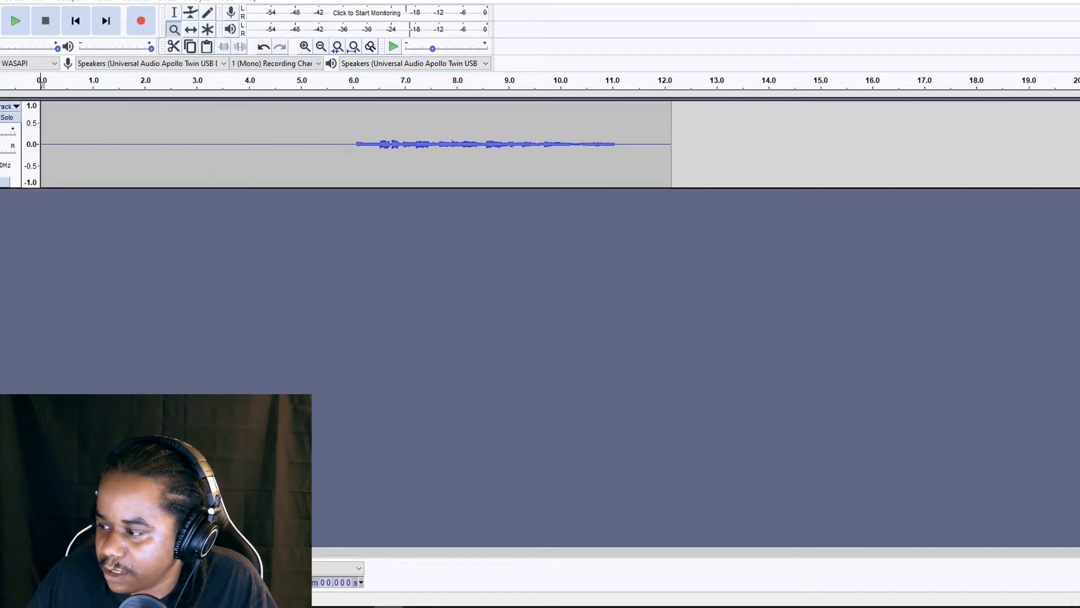
- Append a second recorded clip reaching about 23 seconds, then begin a third take
{"action": "left_click", "coordinate": [141, 20]}
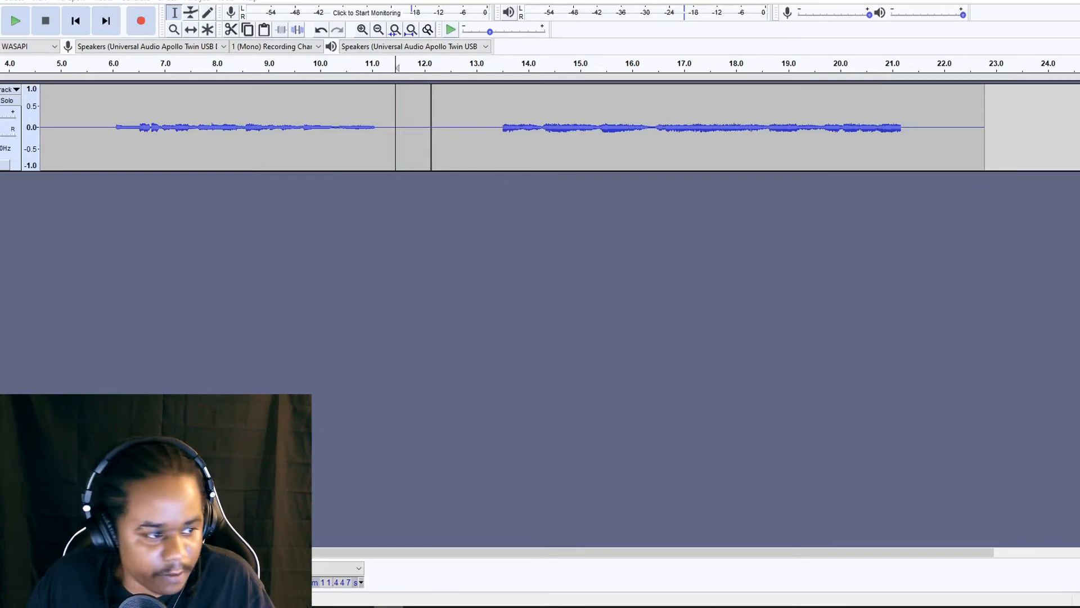
{"action": "left_click", "coordinate": [139, 20]}
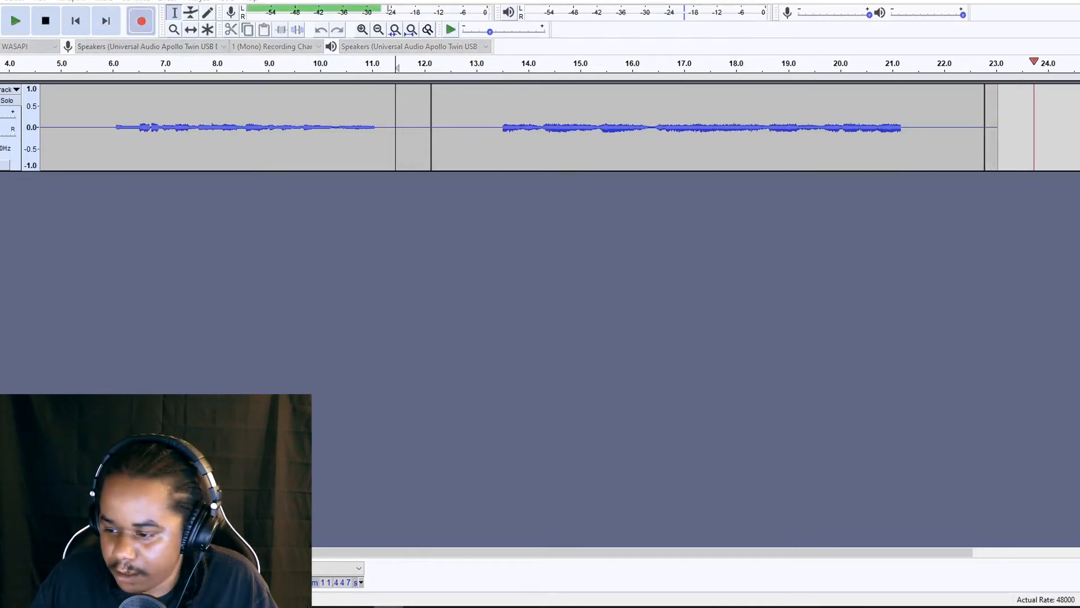